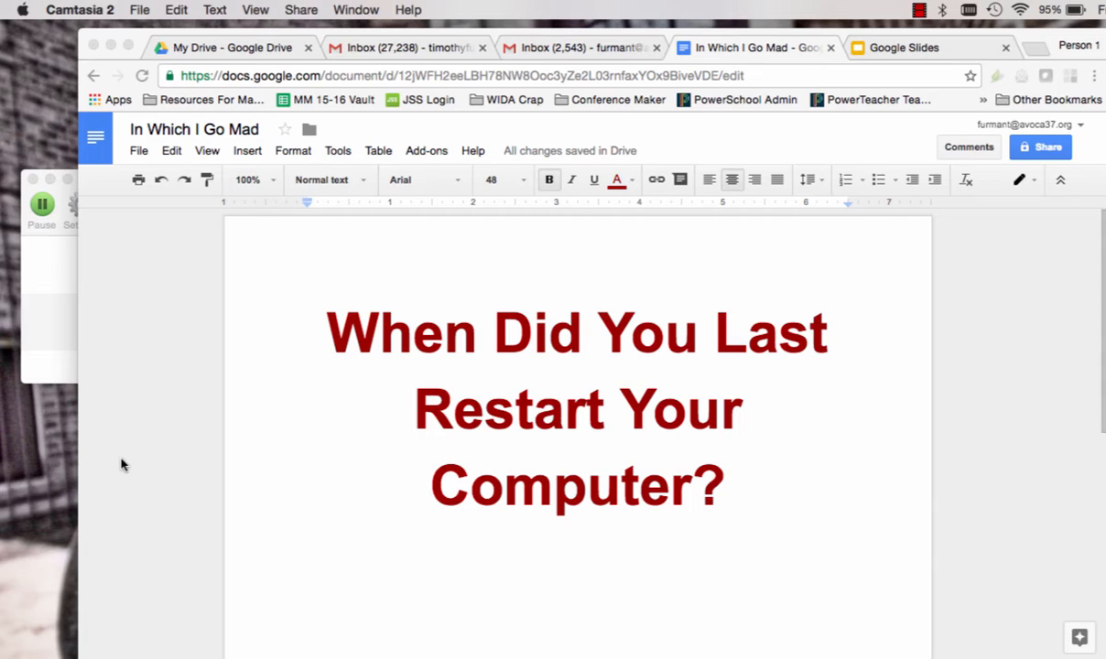
mouse_move(131, 399)
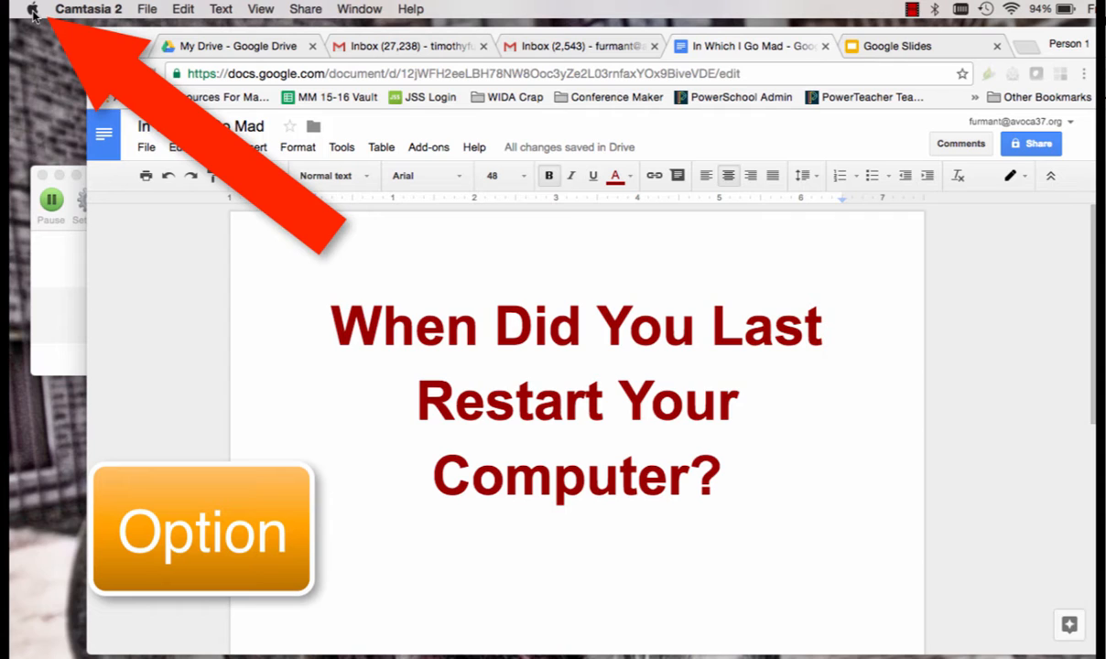
Step: Open the System Information report from the Apple menu with Option held
click(33, 9)
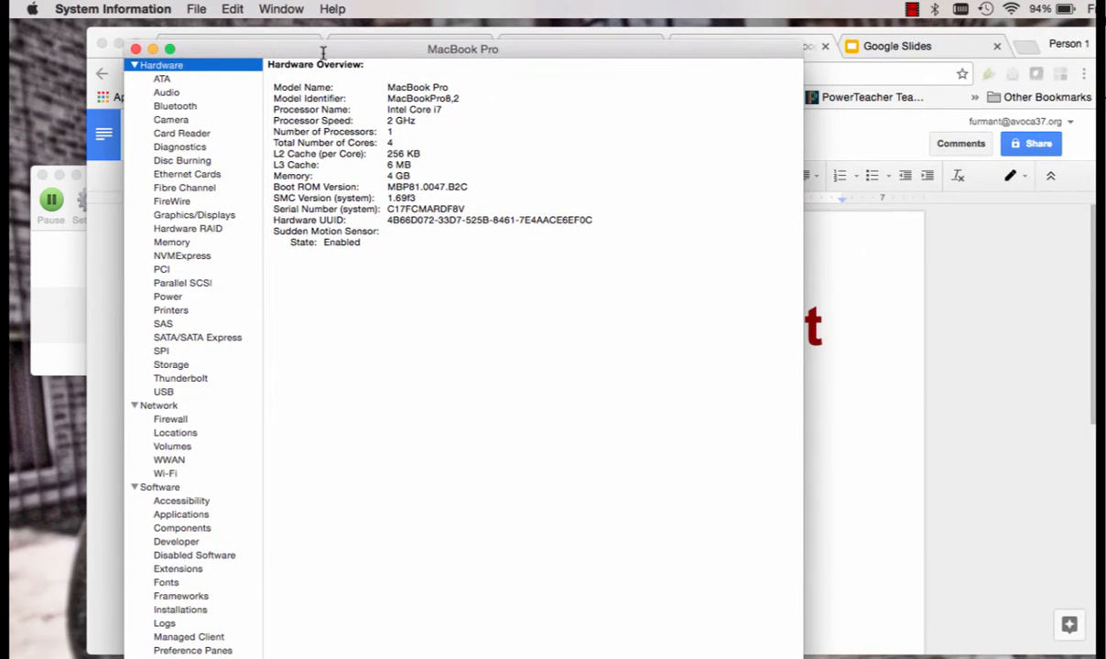
Step: Select the Software section in the sidebar to show time since last restart
scroll(down, 3)
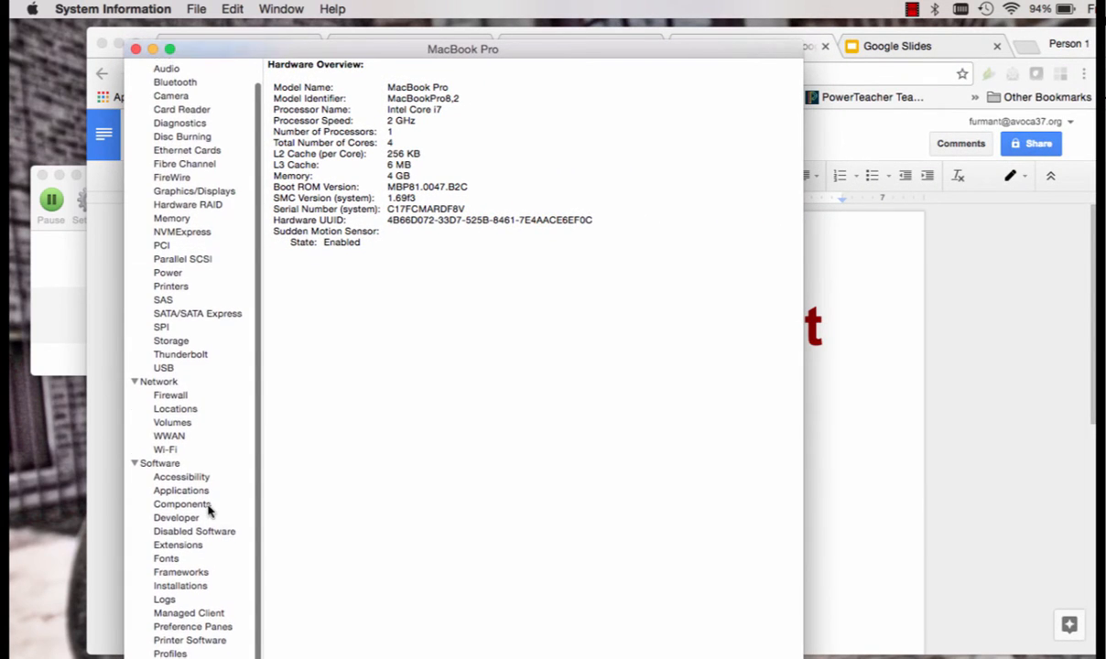
click(157, 461)
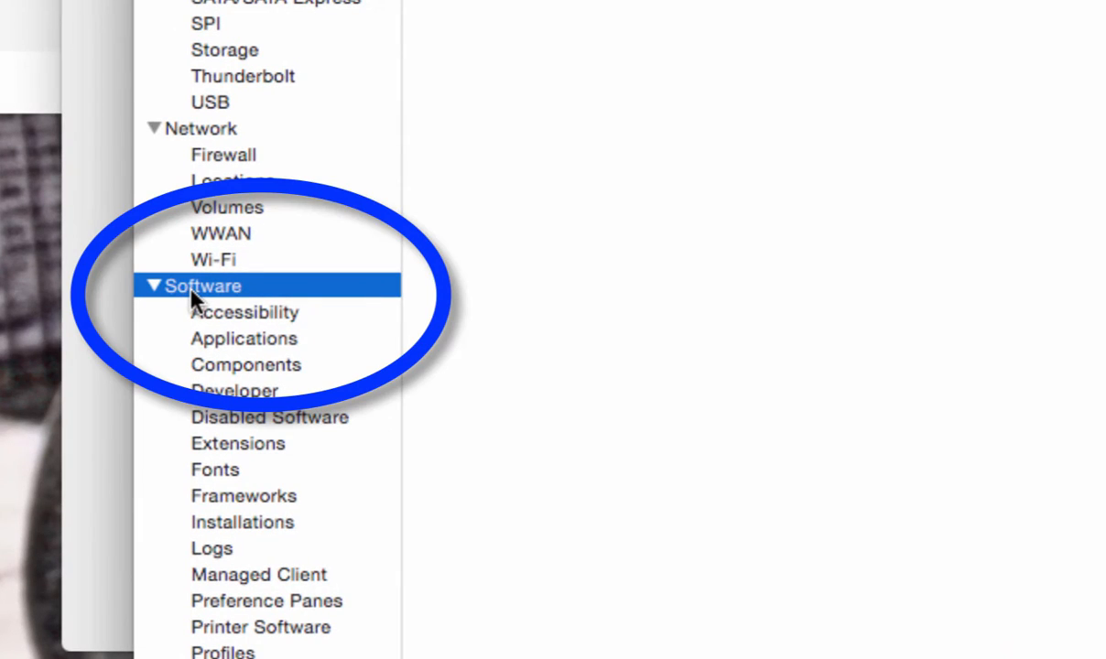